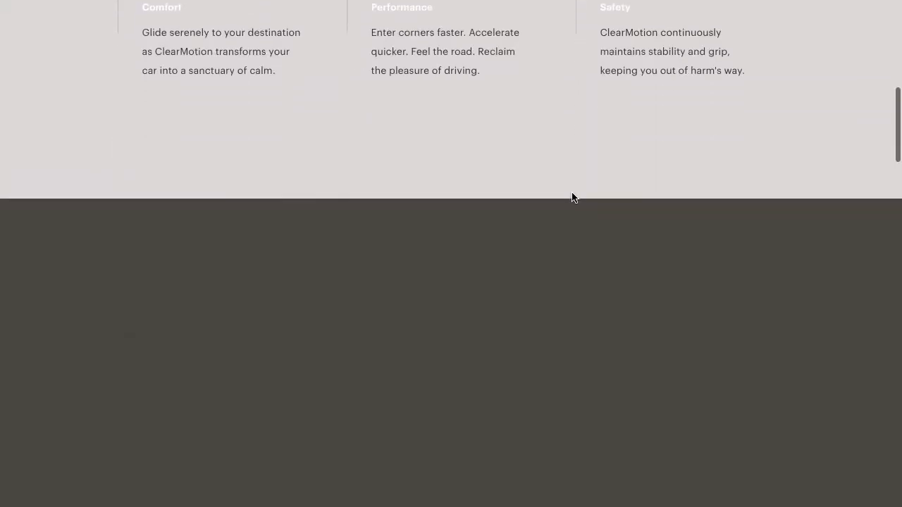
{"action": "scroll", "scroll_direction": "down", "scroll_amount": 3}
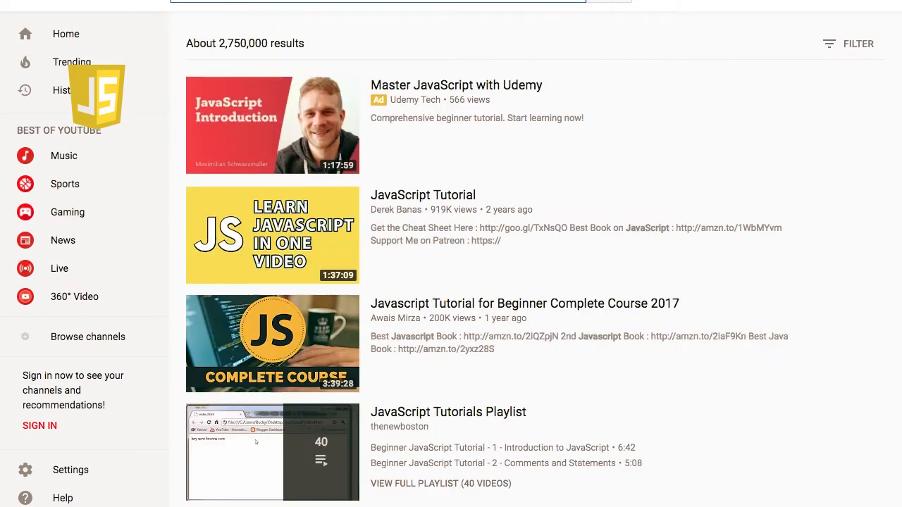
{"action": "scroll", "scroll_direction": "down", "scroll_amount": 3}
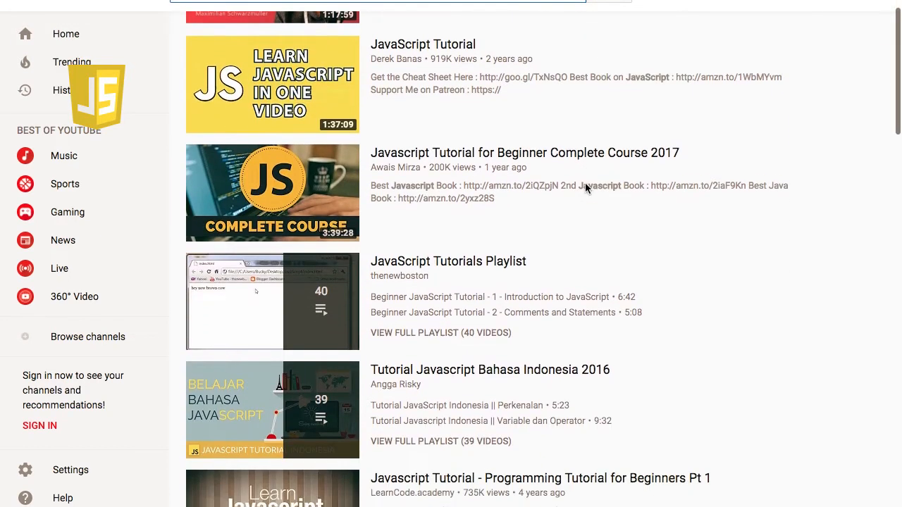